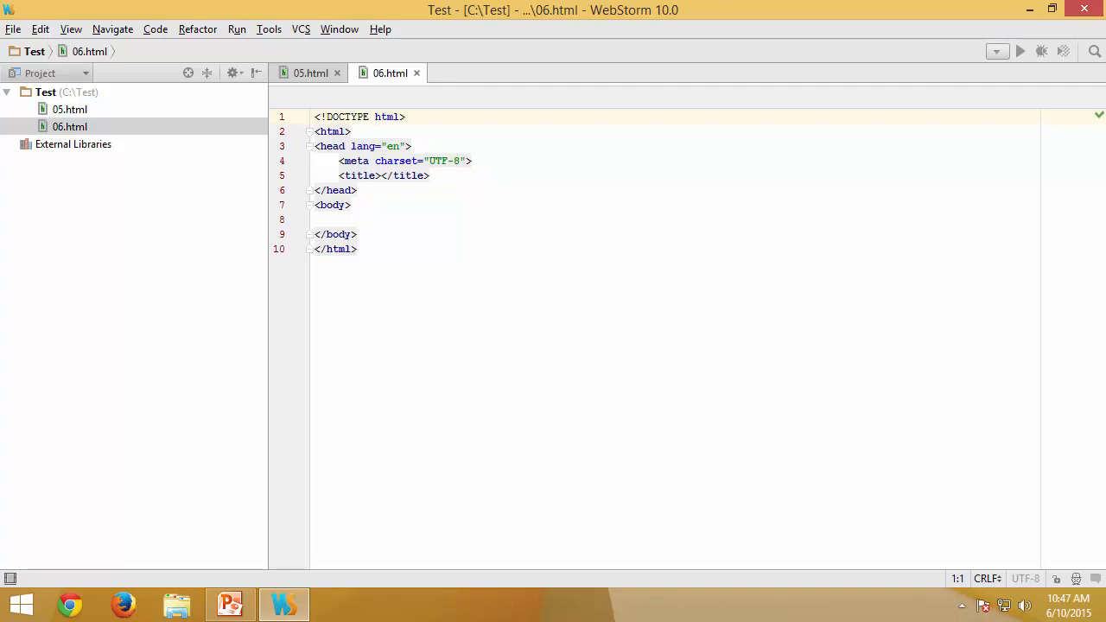
Add an empty <script> block in the head of 06.html below the title.
{"action": "left_click", "coordinate": [432, 176]}
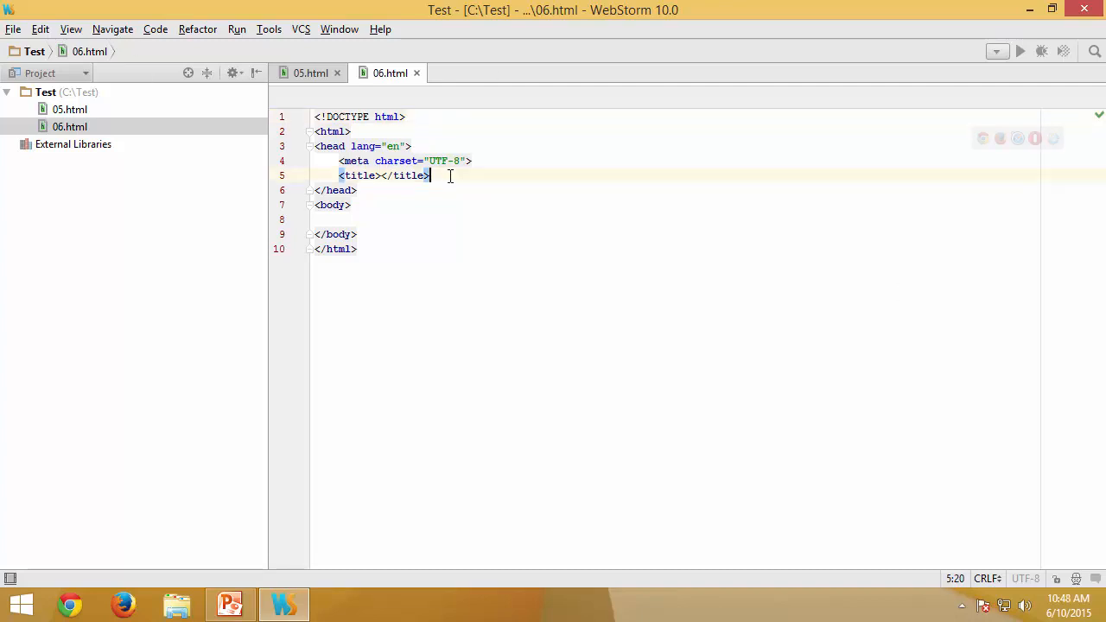
{"action": "type", "text": "<s"}
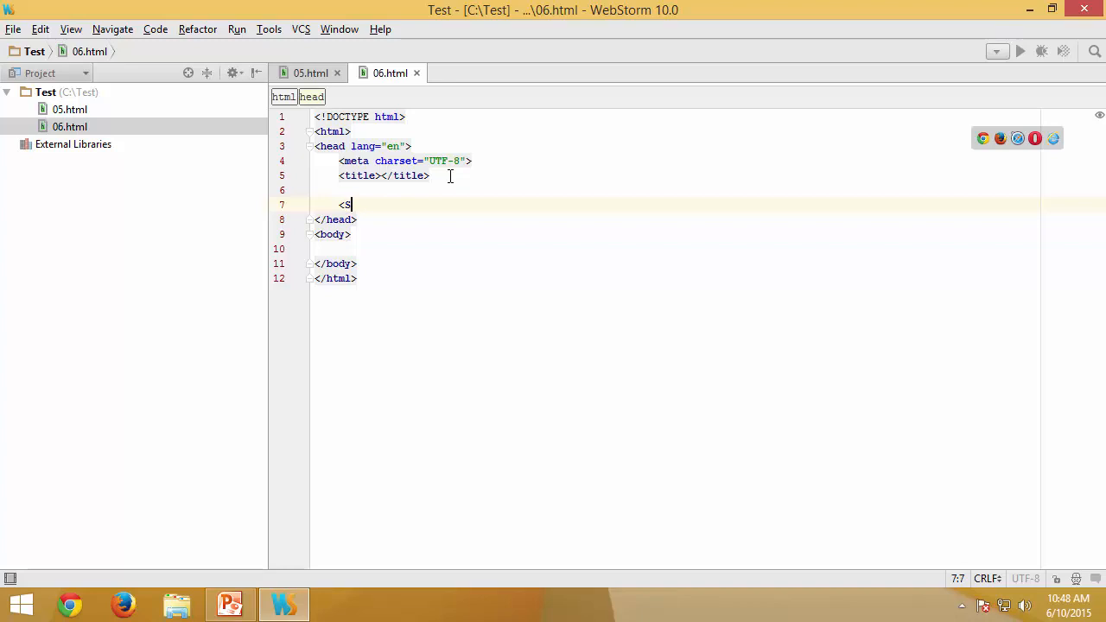
{"action": "type", "text": "cript>"}
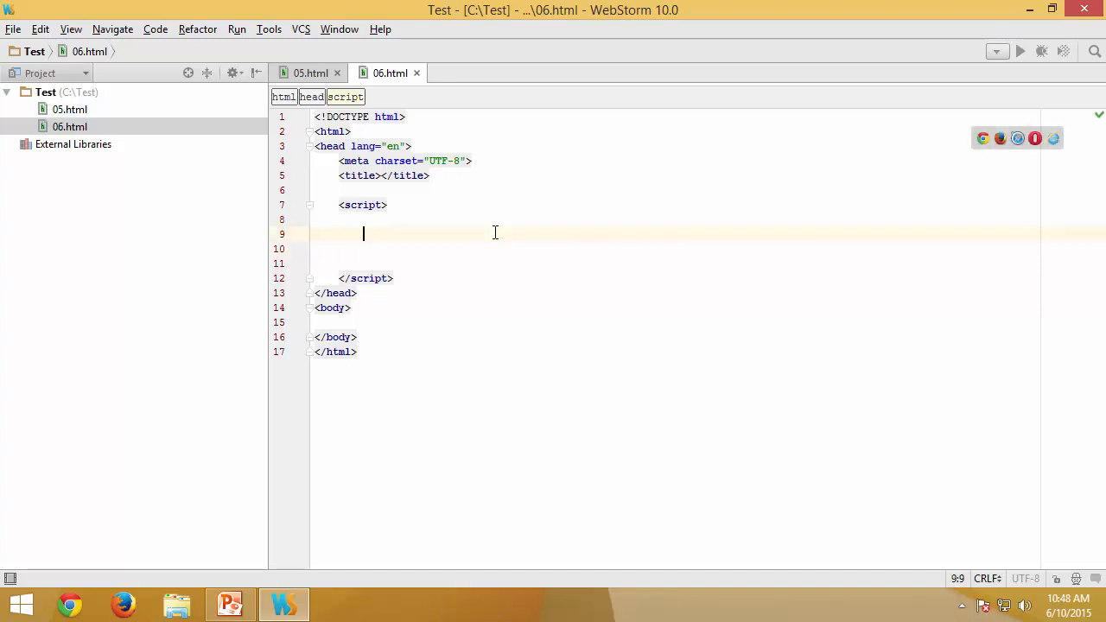
Declare function doProcess(a, b) with an empty body.
{"action": "type", "text": "function d"}
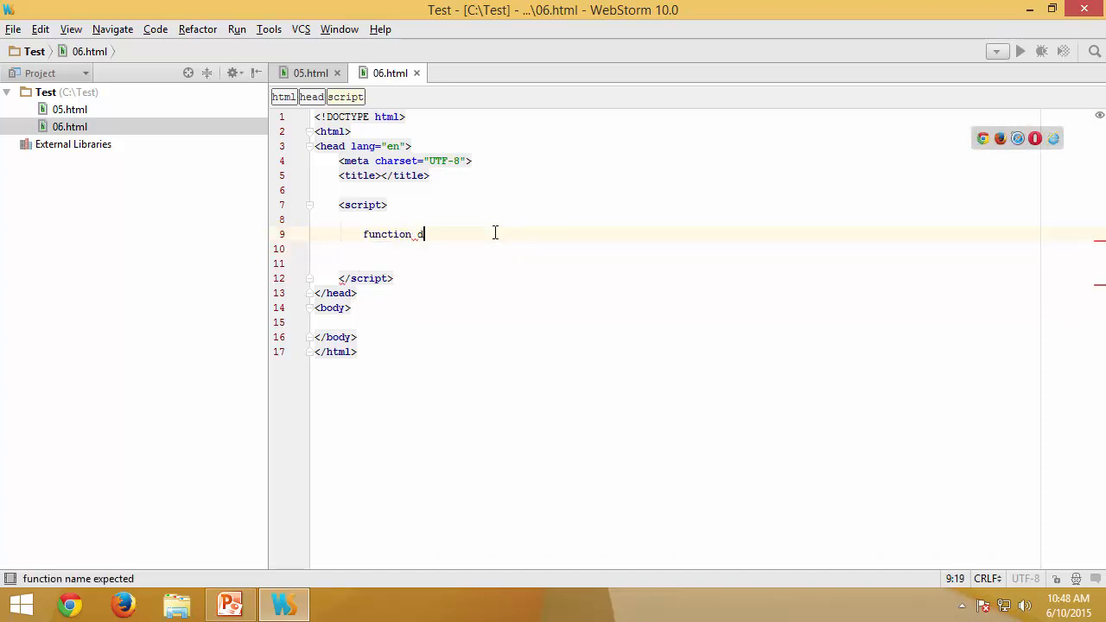
{"action": "type", "text": "oProcess()"}
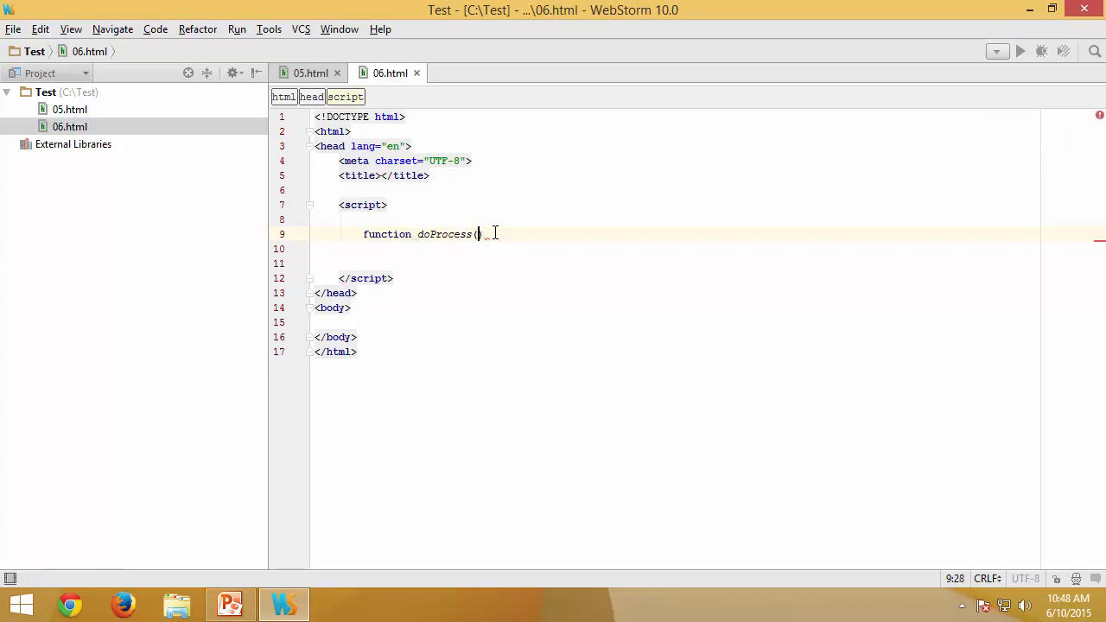
{"action": "type", "text": "a, b) ("}
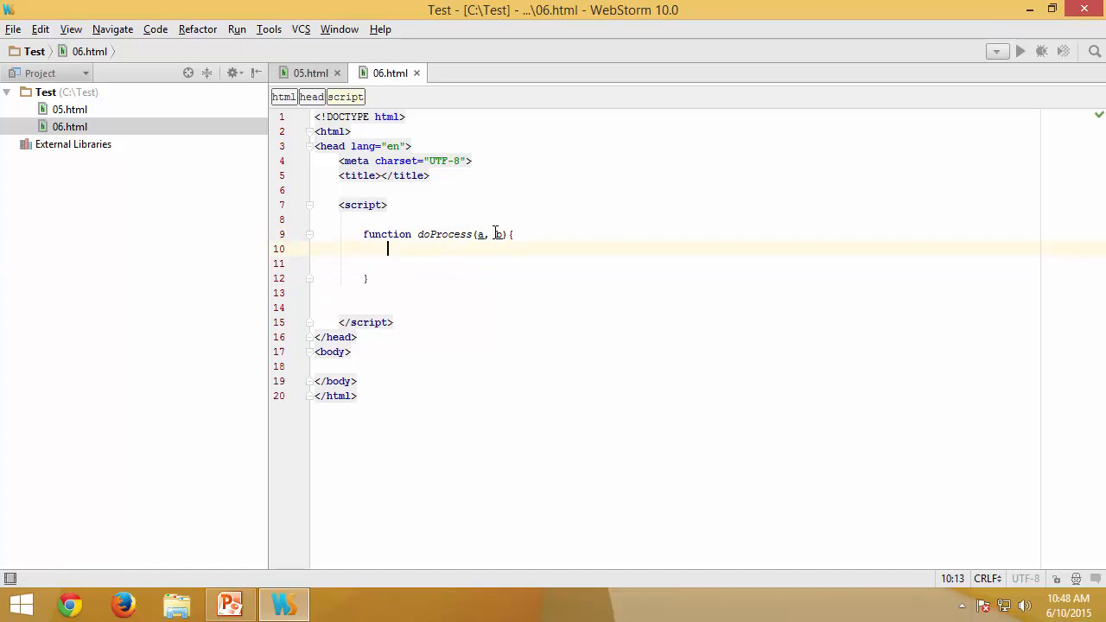
Nest function dispSum() alerting "Sum = " + (a + b).toString() inside doProcess.
{"action": "type", "text": "function disp"}
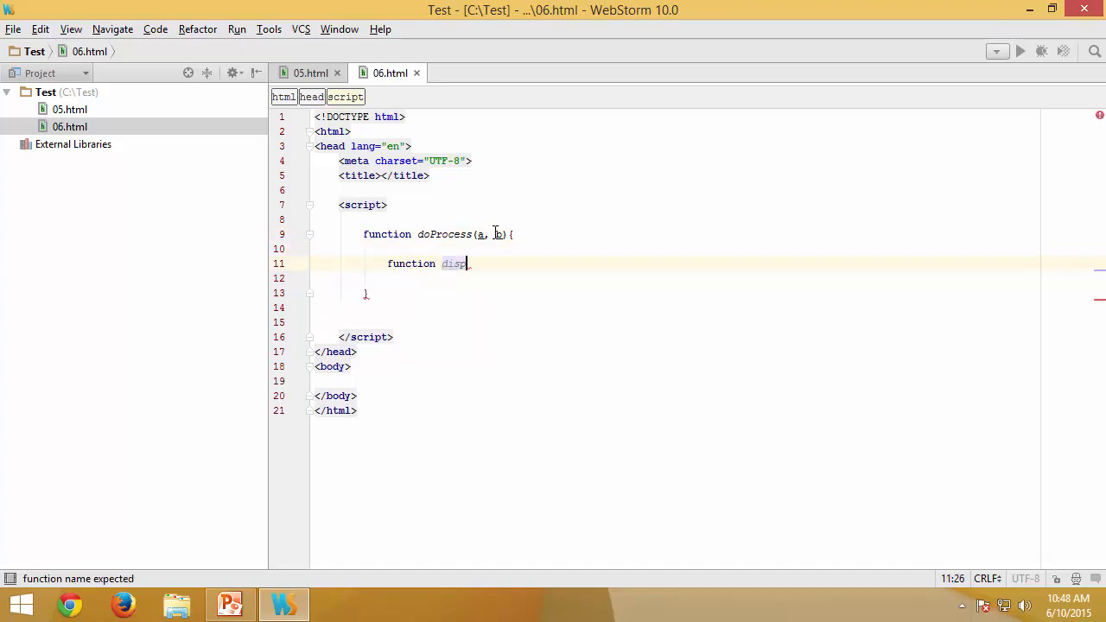
{"action": "type", "text": "Sum() {}"}
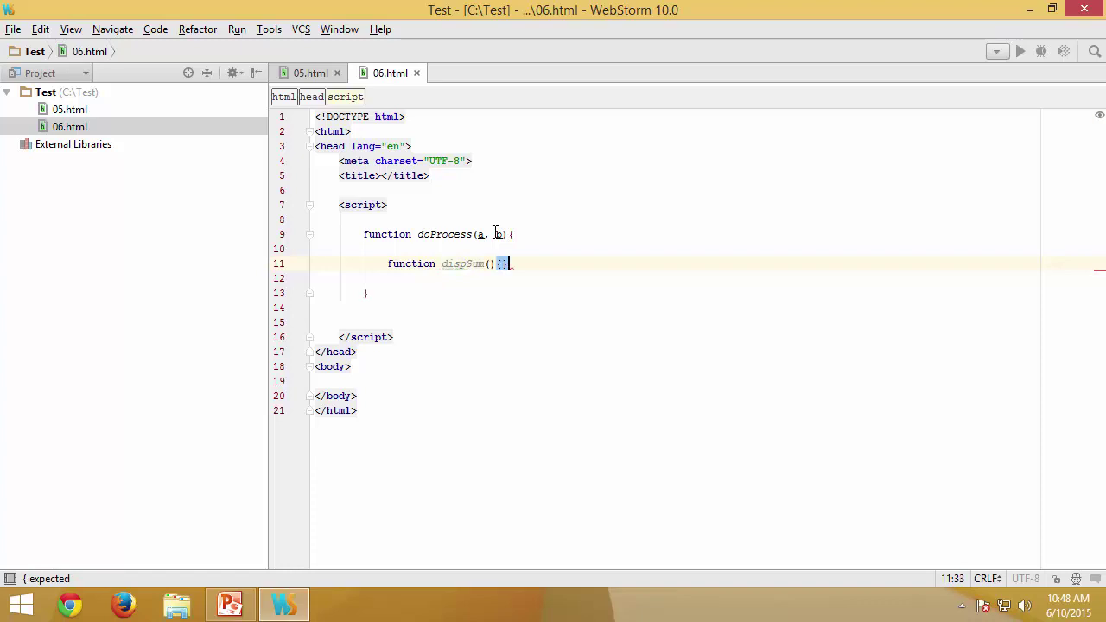
{"action": "key", "text": "Enter"}
{"action": "type", "text": "alert(\""}
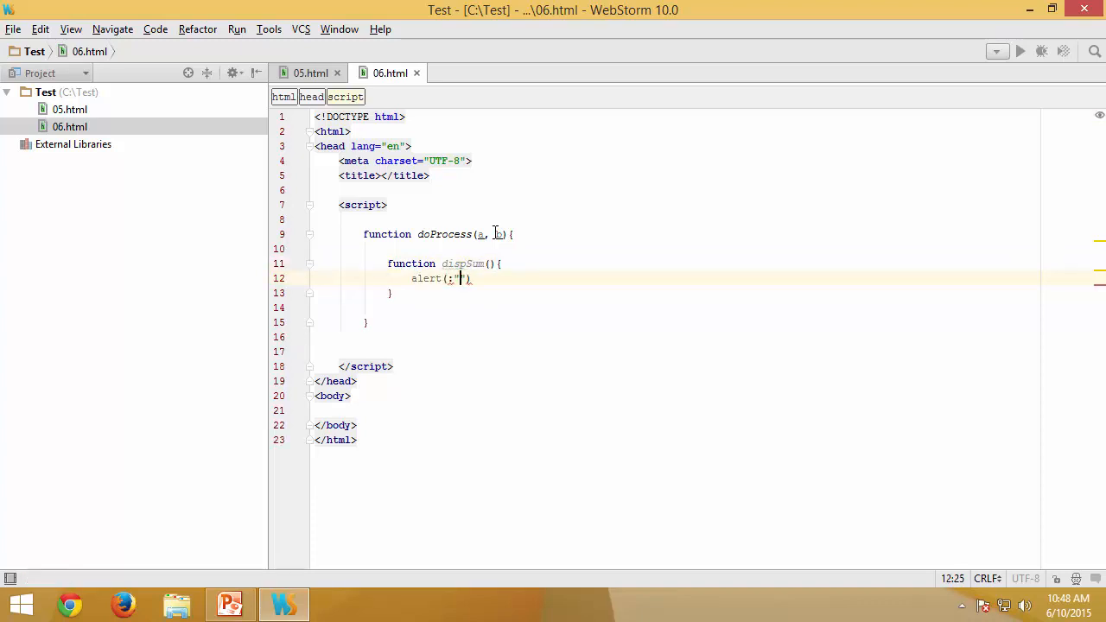
{"action": "type", "text": "Sum"}
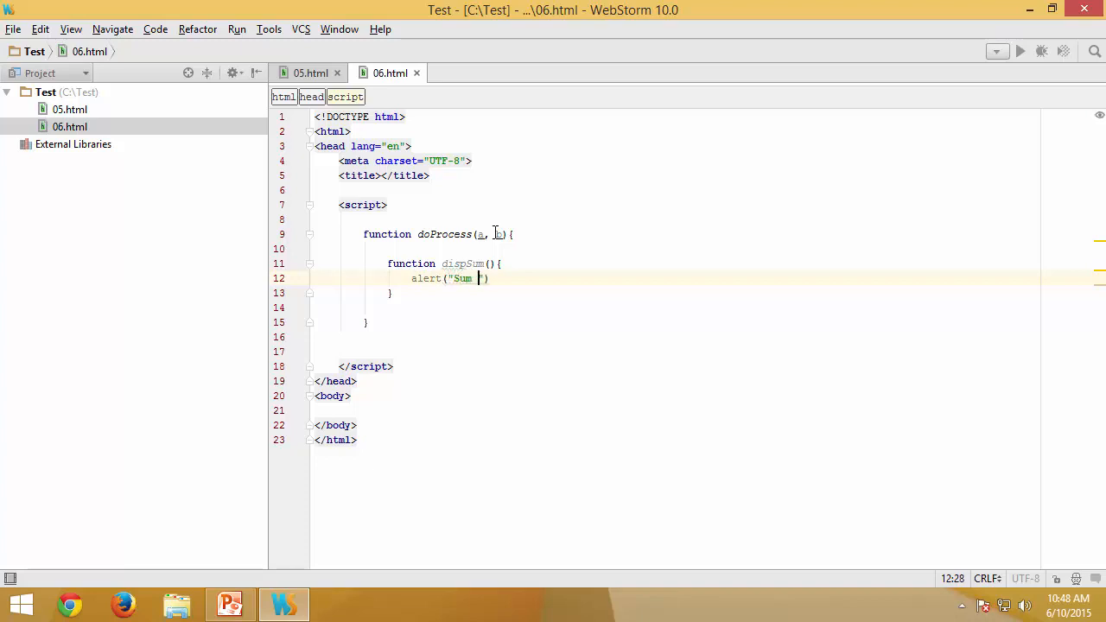
{"action": "type", "text": "="}
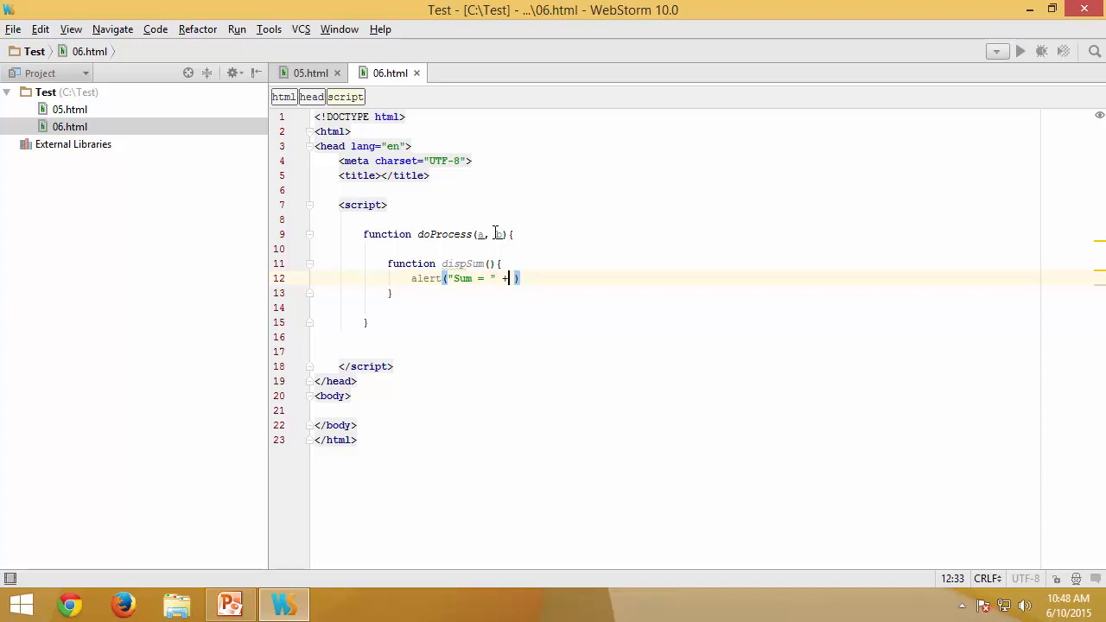
{"action": "type", "text": "(a+b)"}
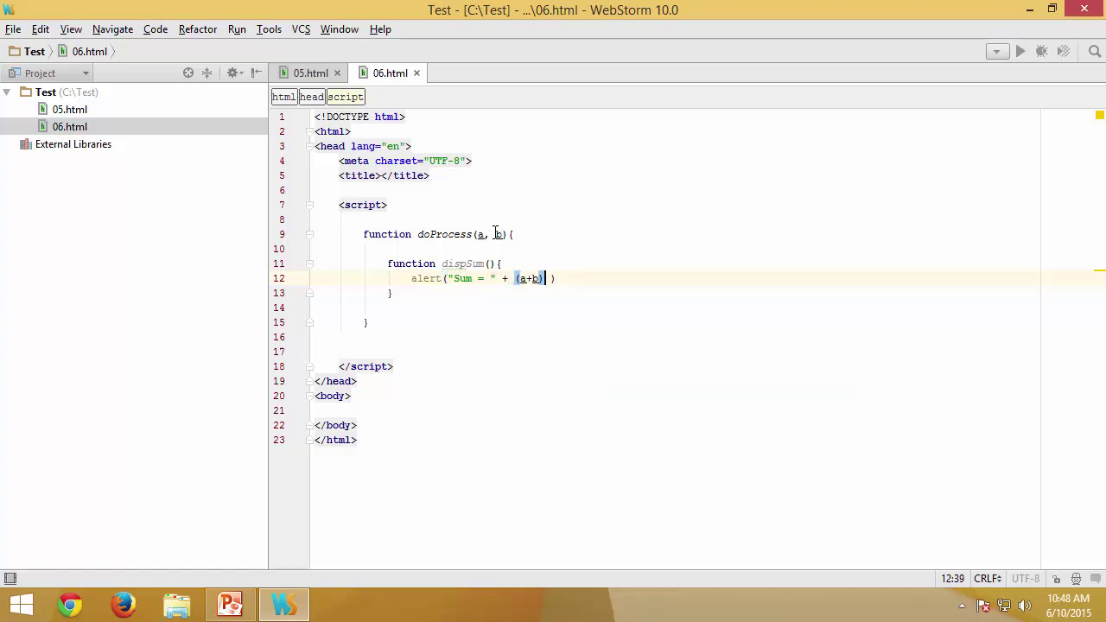
{"action": "type", "text": ".tost"}
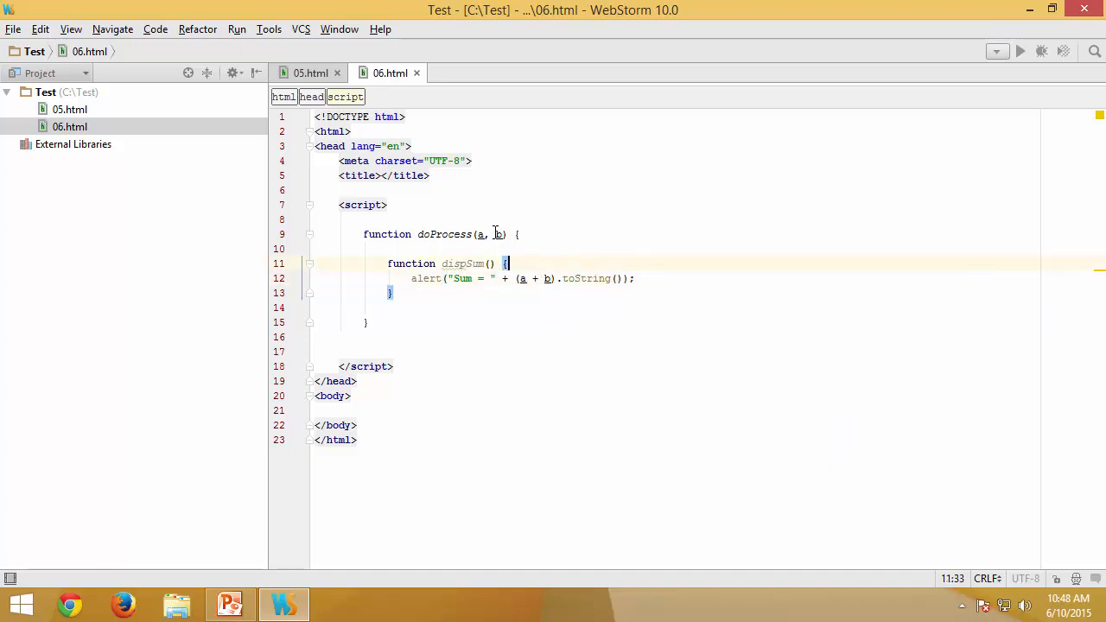
Duplicate dispSum as dispDiff alerting "Diff = " plus (a - b).
{"action": "left_click_drag", "start_coordinate": [508, 263], "coordinate": [319, 308]}
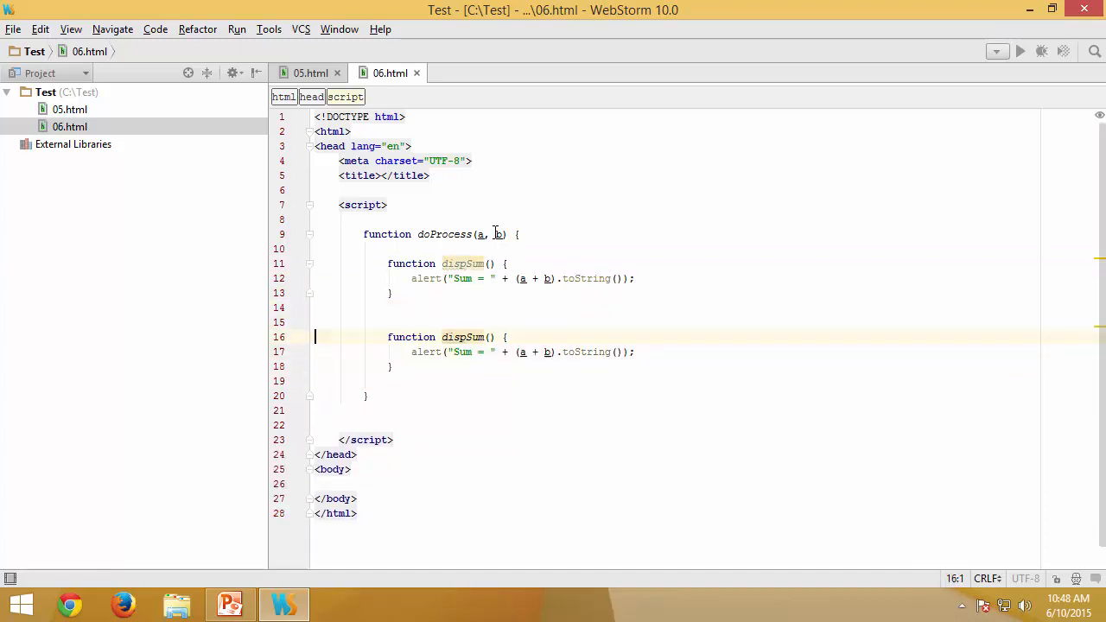
{"action": "double_click", "coordinate": [474, 337]}
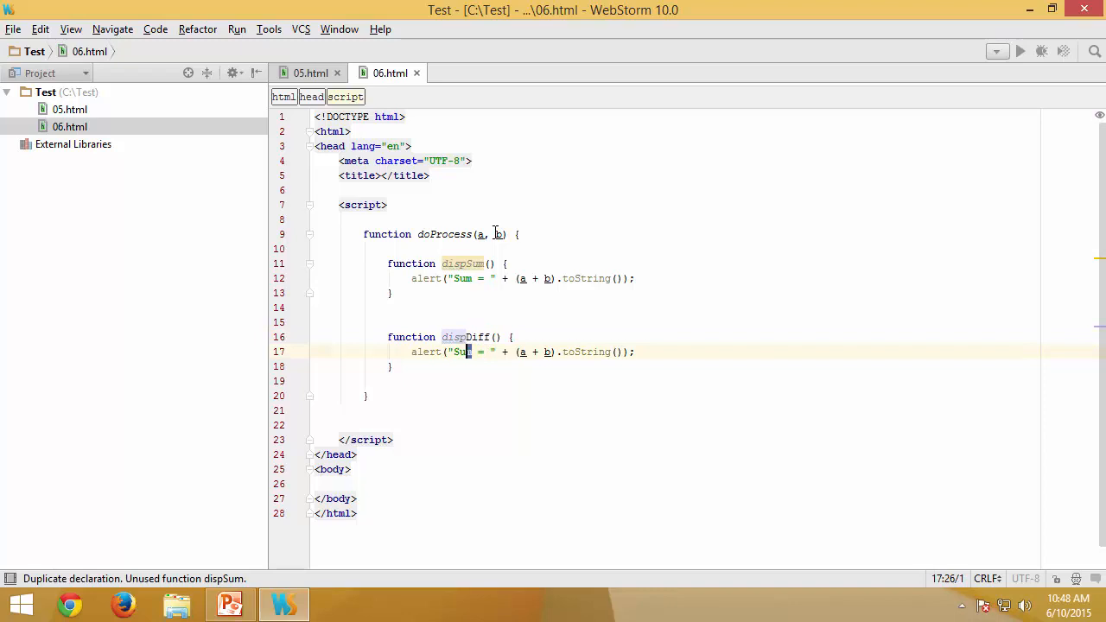
{"action": "type", "text": "Diff"}
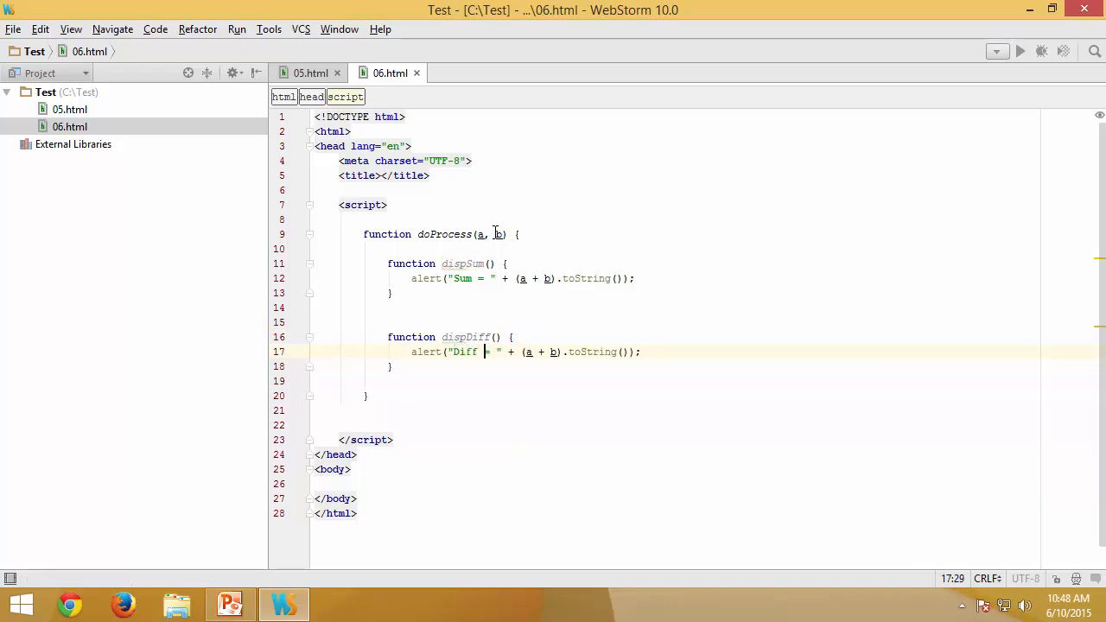
{"action": "type", "text": "-"}
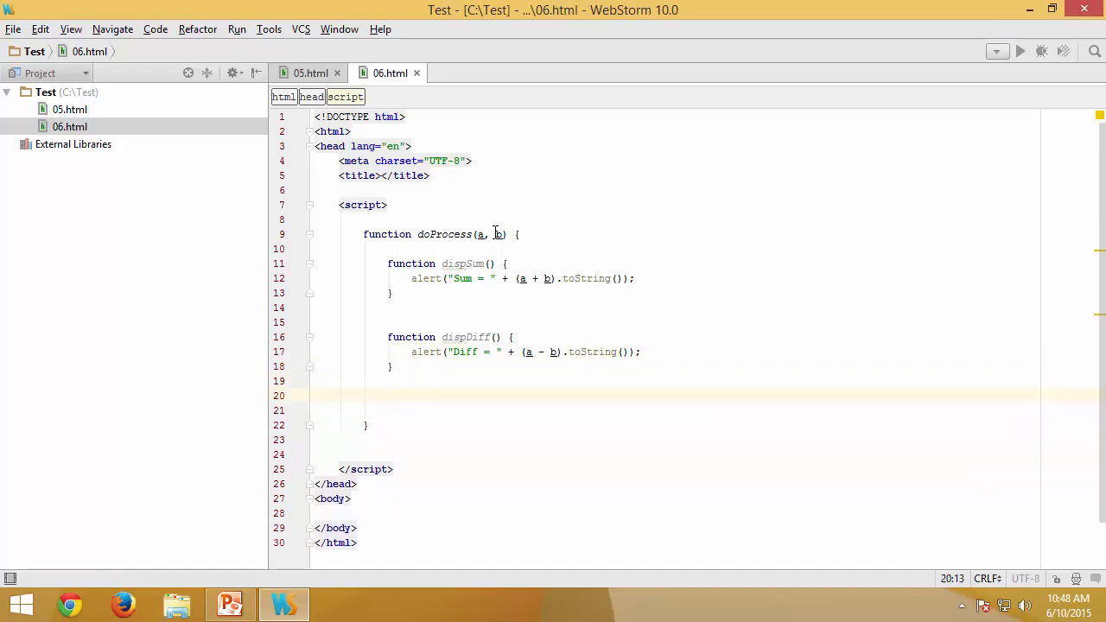
Call dispSum(); inside doProcess after the nested functions.
{"action": "type", "text": "dispSum()"}
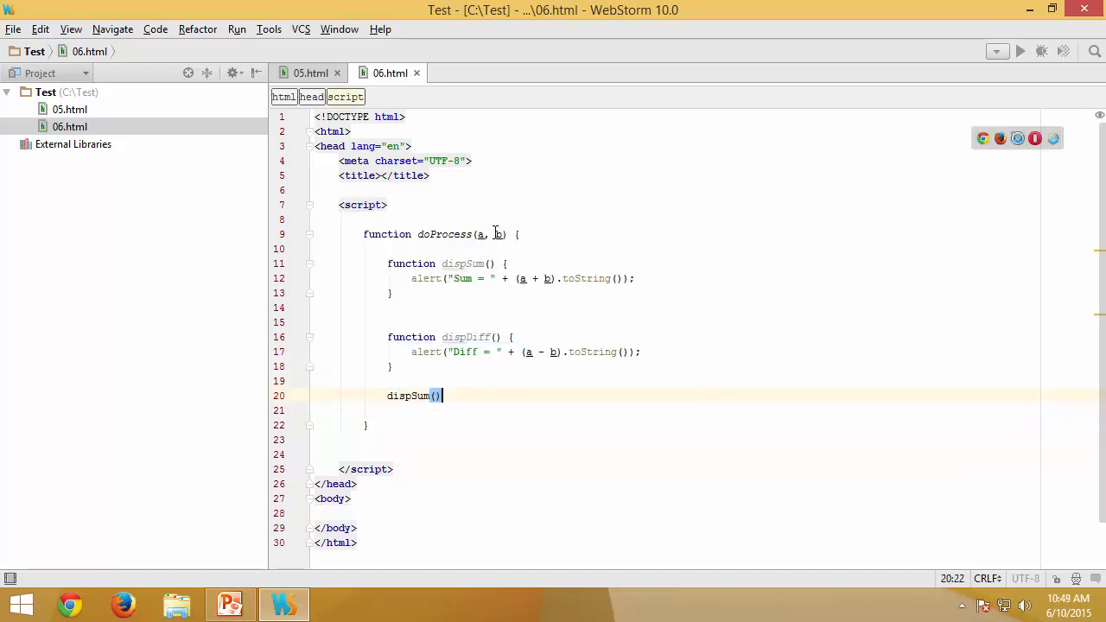
{"action": "type", "text": ";"}
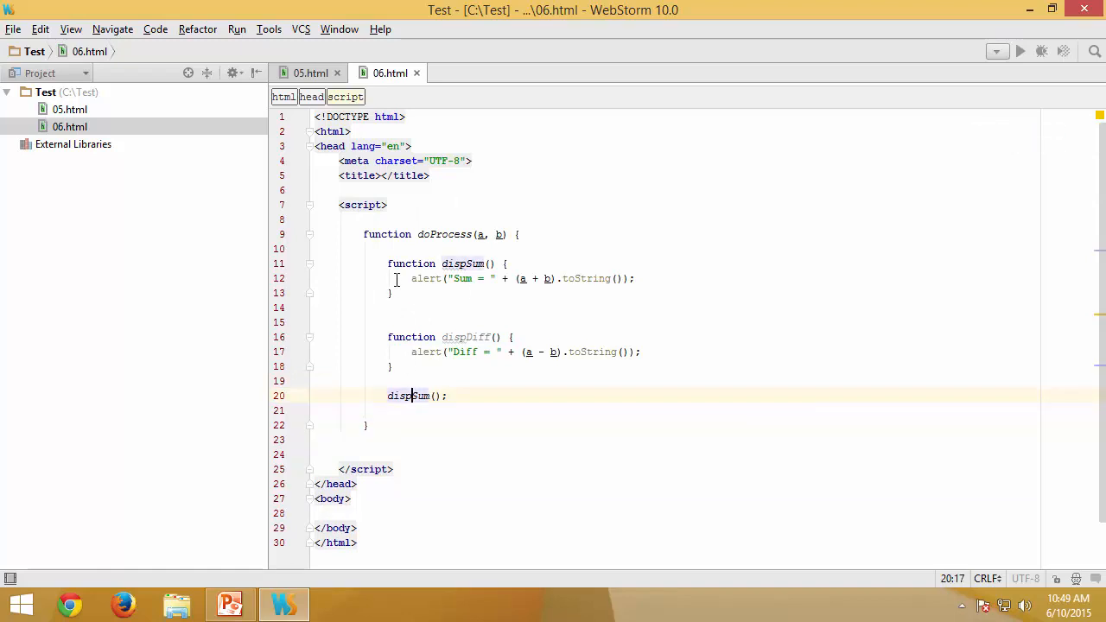
{"action": "left_click_drag", "start_coordinate": [387, 263], "coordinate": [393, 294]}
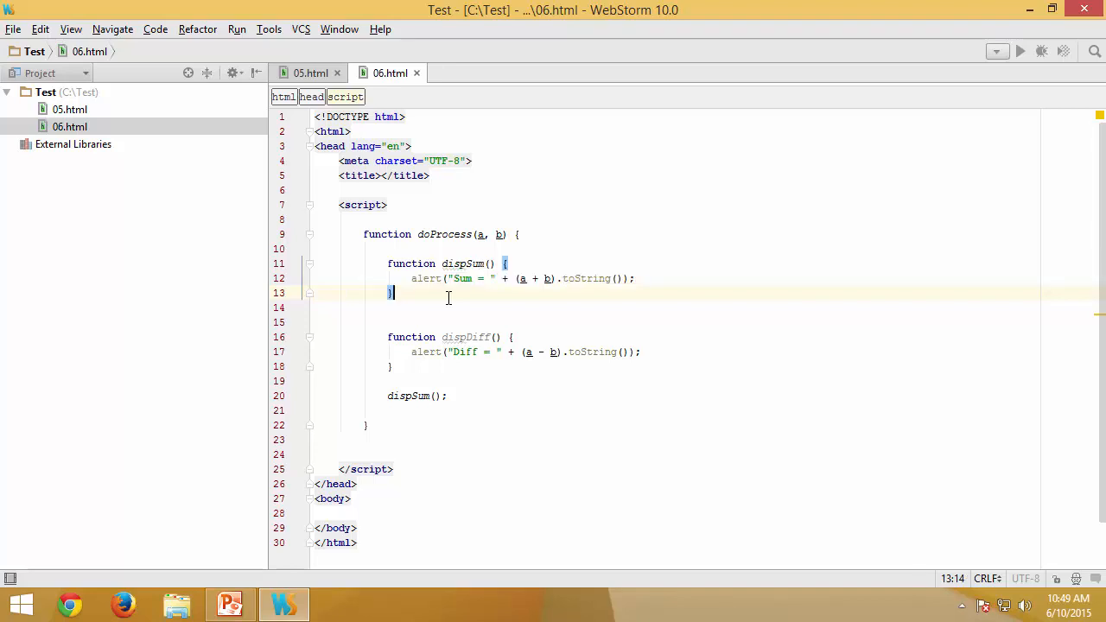
{"action": "left_click", "coordinate": [581, 409]}
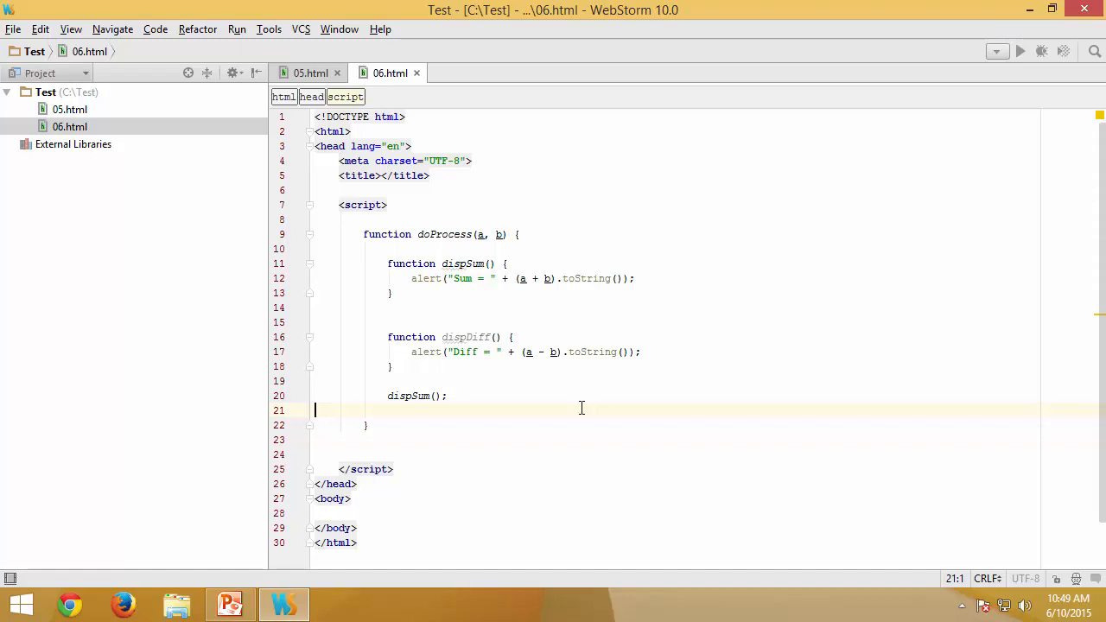
End doProcess with a return dispDiff statement after the dispSum() call.
{"action": "type", "text": "return"}
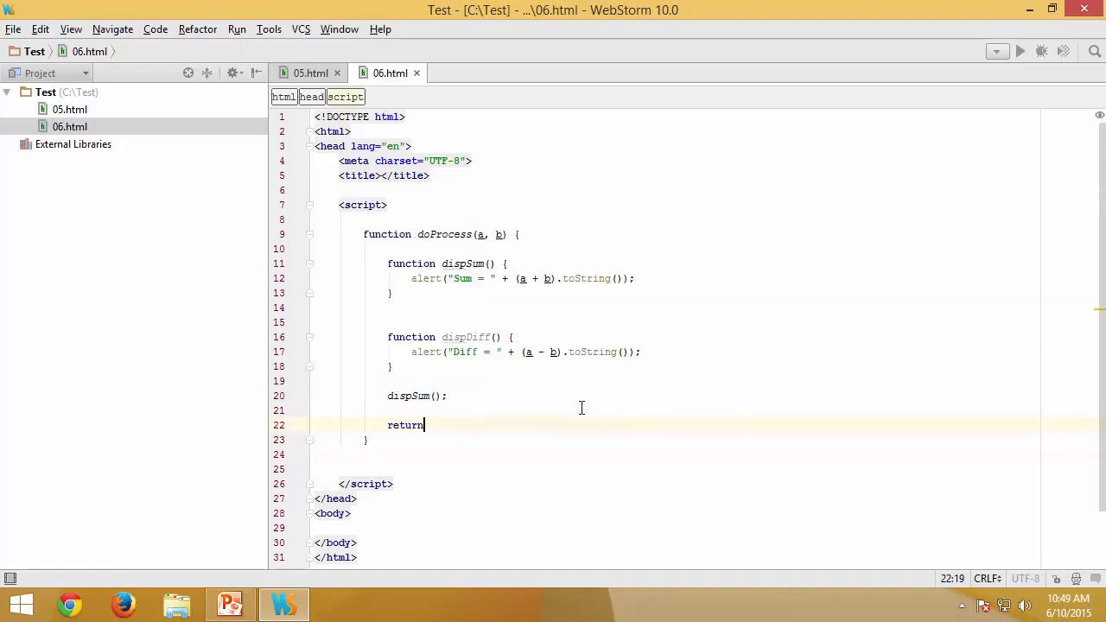
{"action": "type", "text": "dispDiff()"}
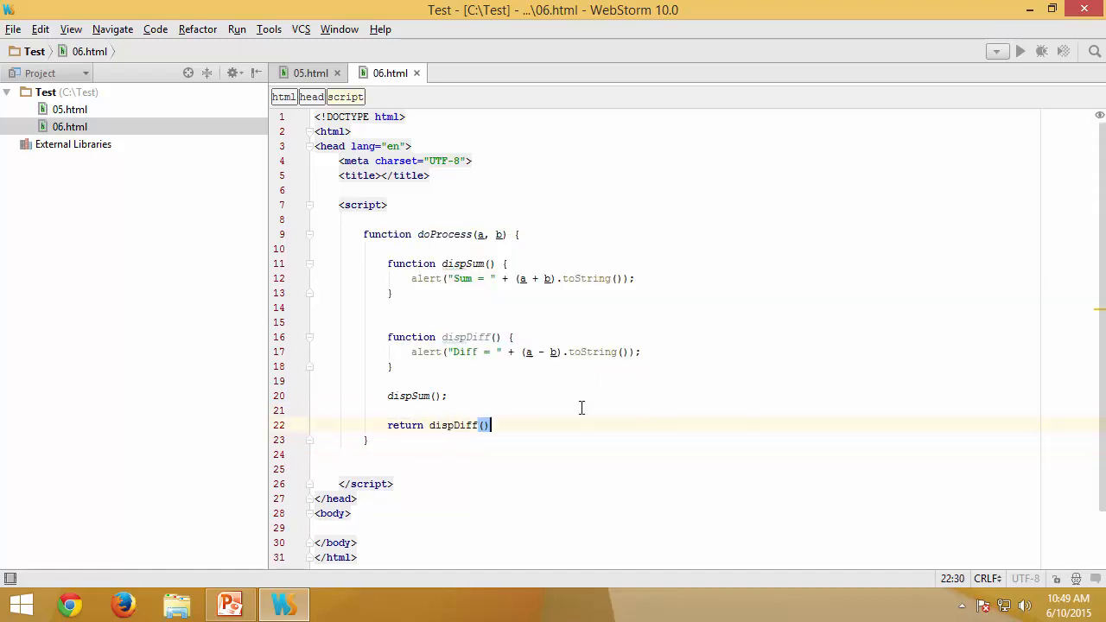
{"action": "type", "text": ";"}
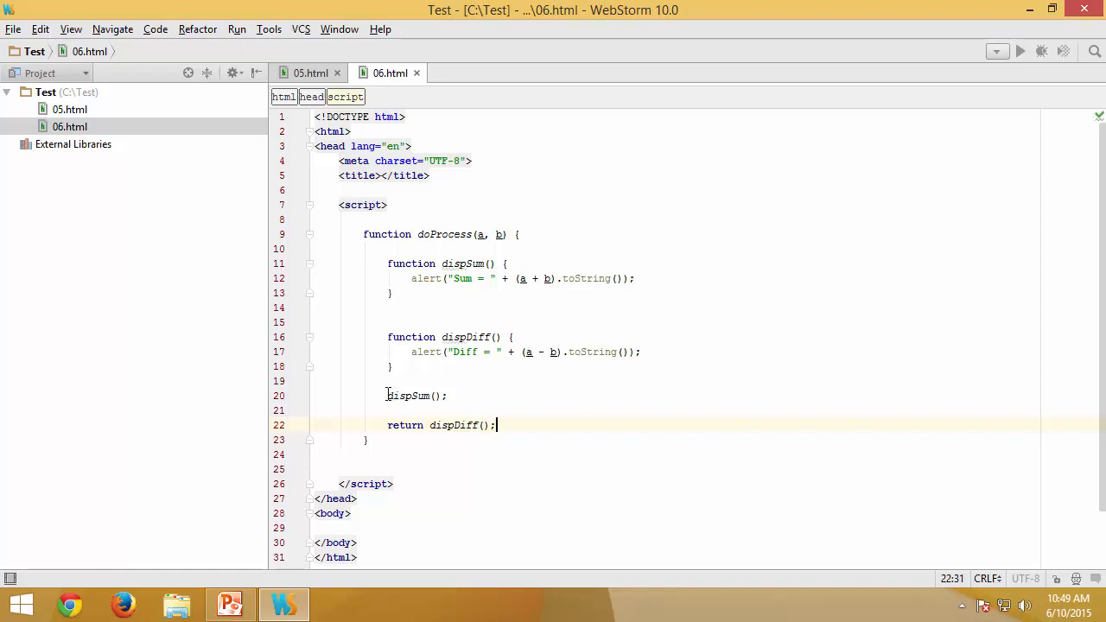
{"action": "left_click", "coordinate": [387, 263]}
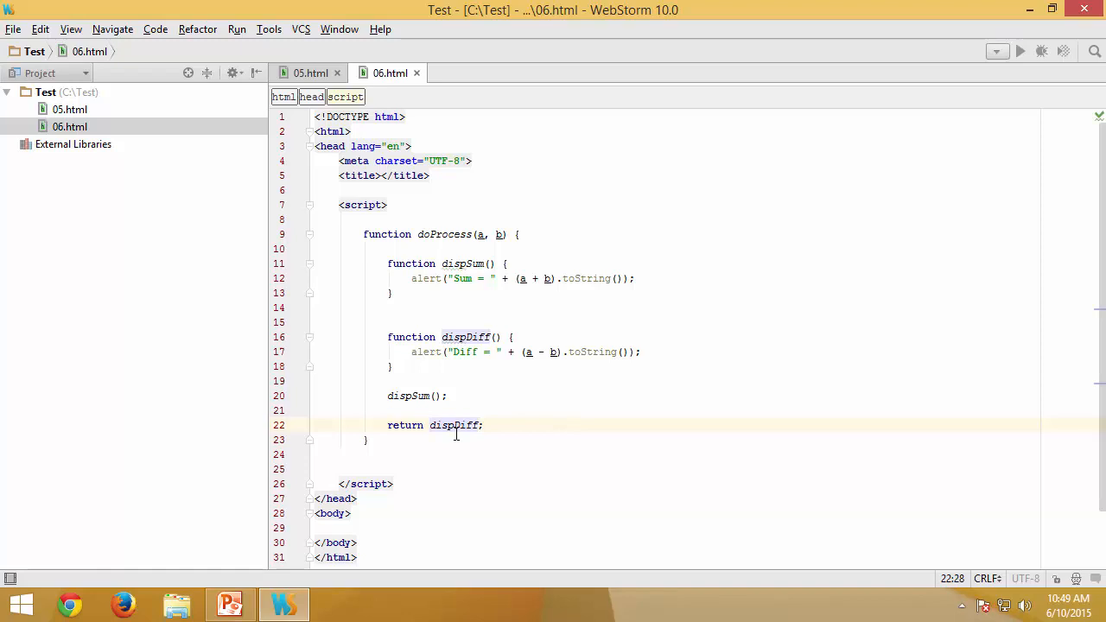
{"action": "double_click", "coordinate": [453, 426]}
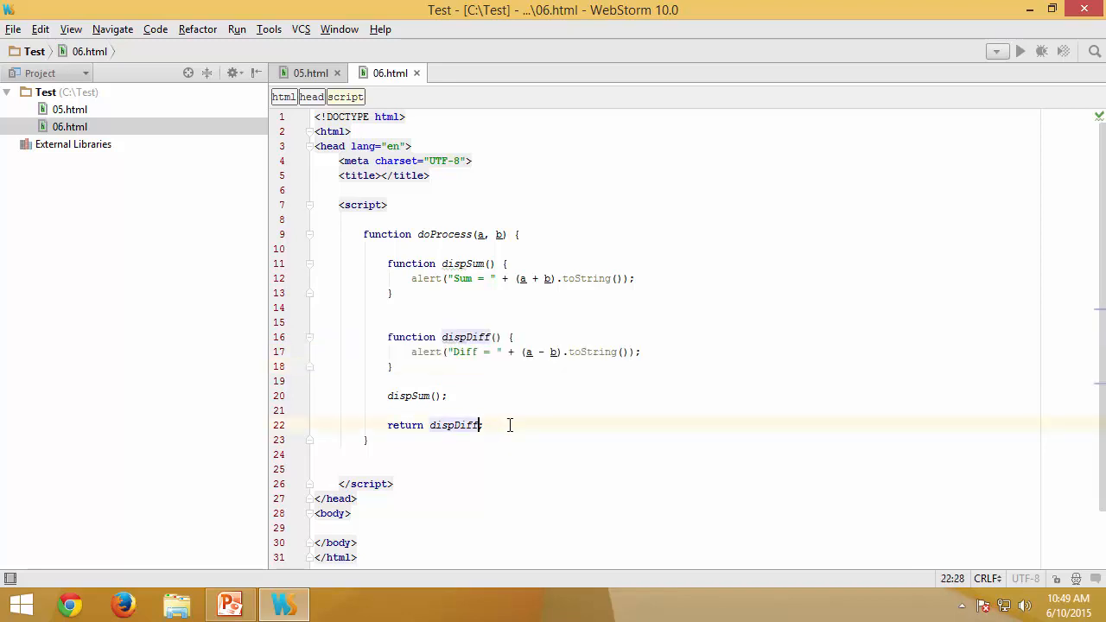
{"action": "type", "text": "();"}
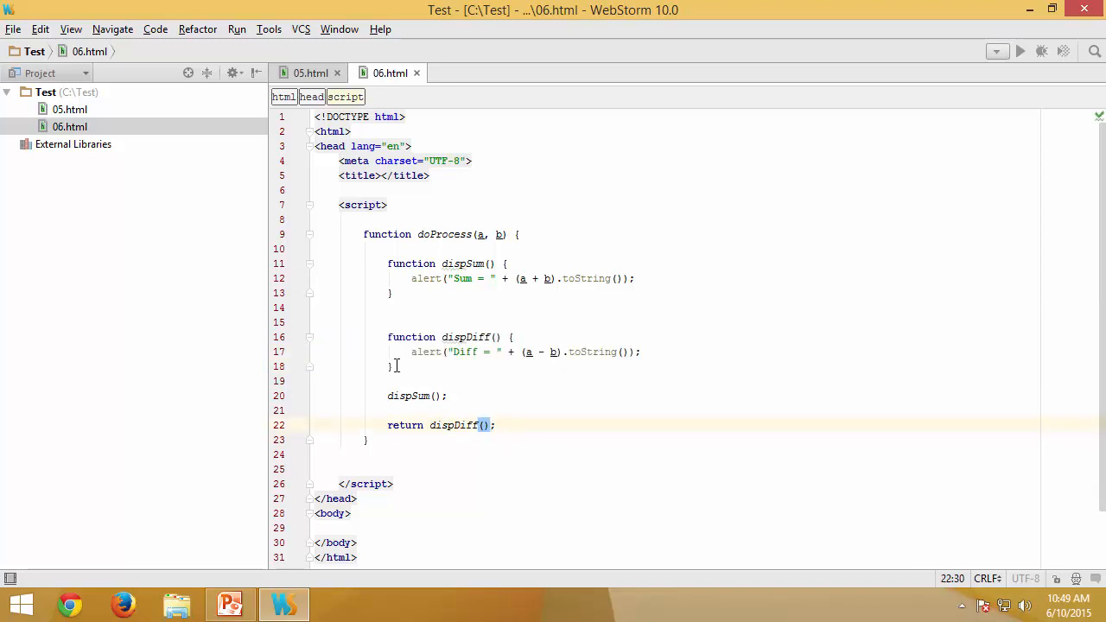
{"action": "mouse_move", "coordinate": [421, 370]}
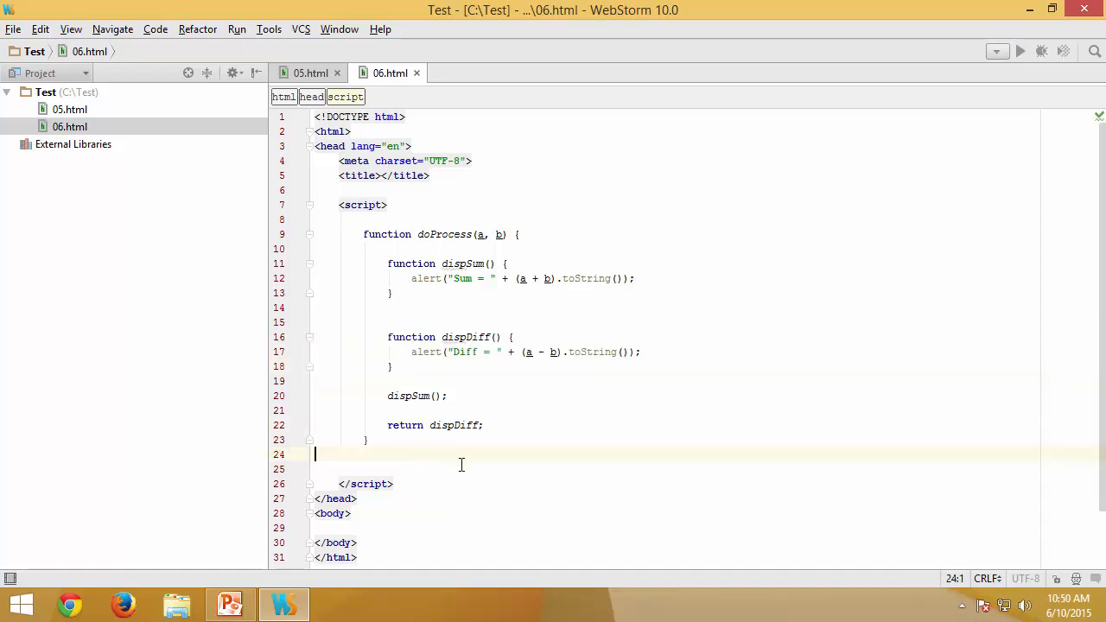
Below doProcess add var a = doProcess(10, 20); followed by a(); call.
{"action": "type", "text": "var"}
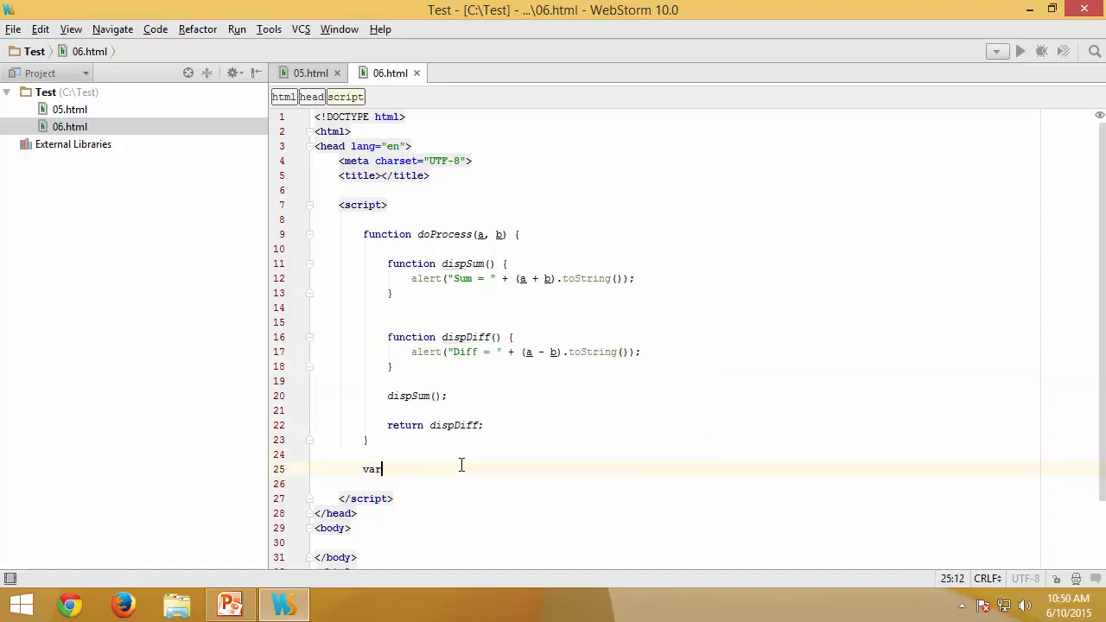
{"action": "type", "text": "a ="}
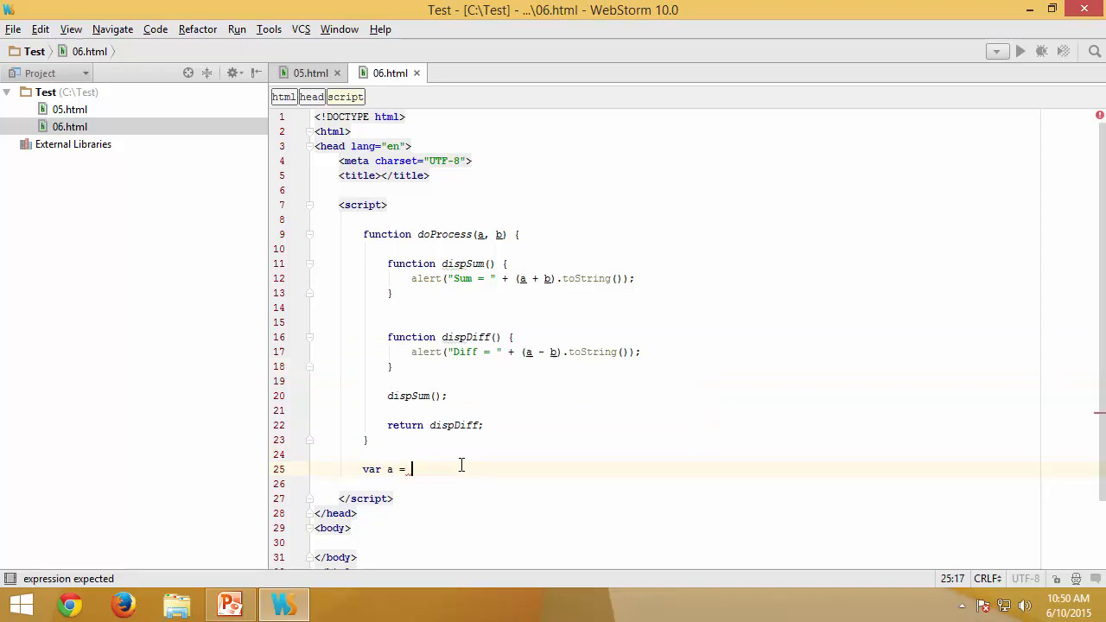
{"action": "type", "text": "doProcess(10"}
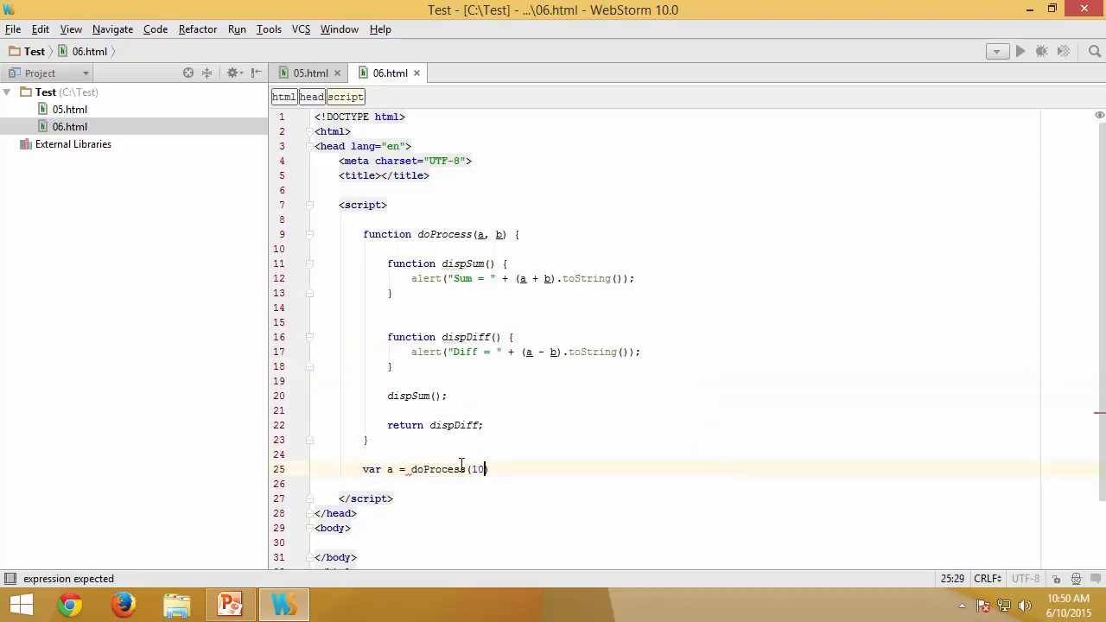
{"action": "type", "text": ",20);"}
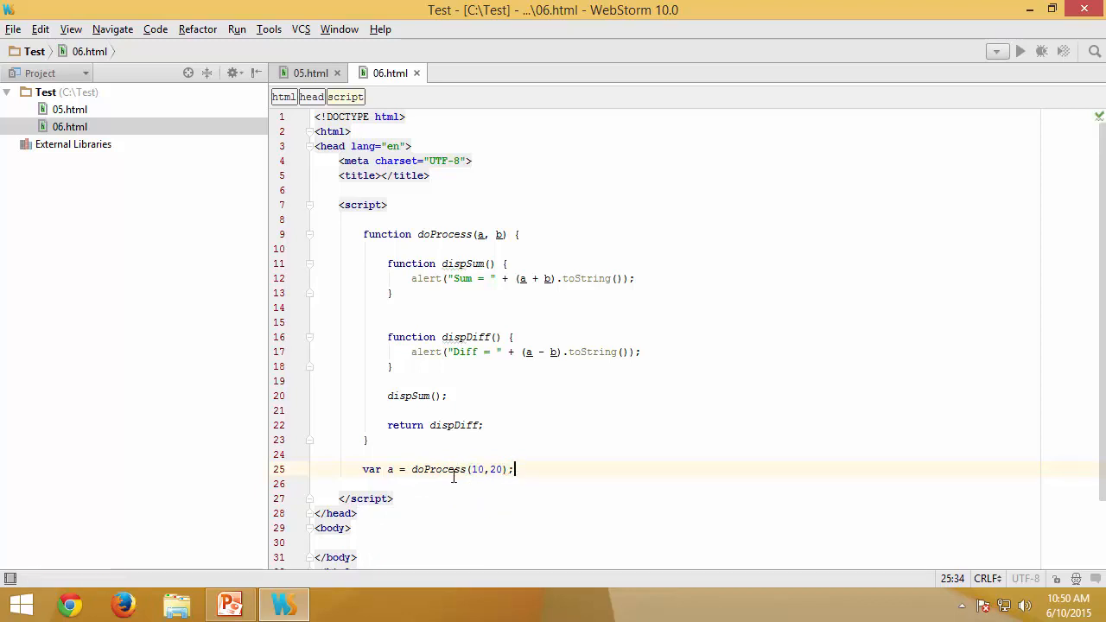
{"action": "double_click", "coordinate": [437, 470]}
{"action": "type", "text": "a();"}
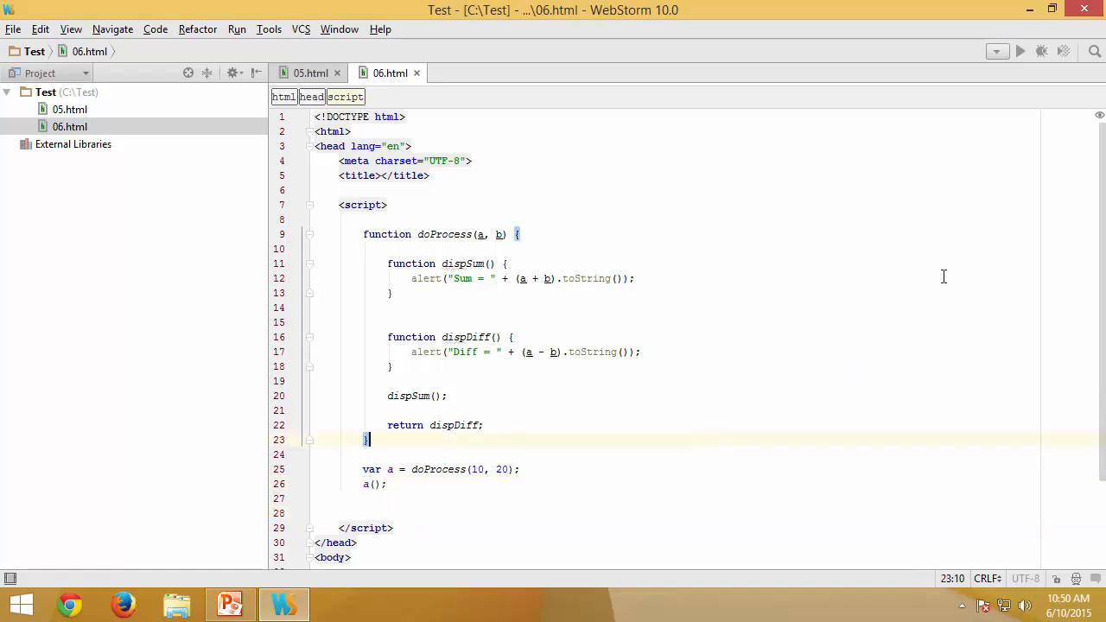
{"action": "mouse_move", "coordinate": [982, 141]}
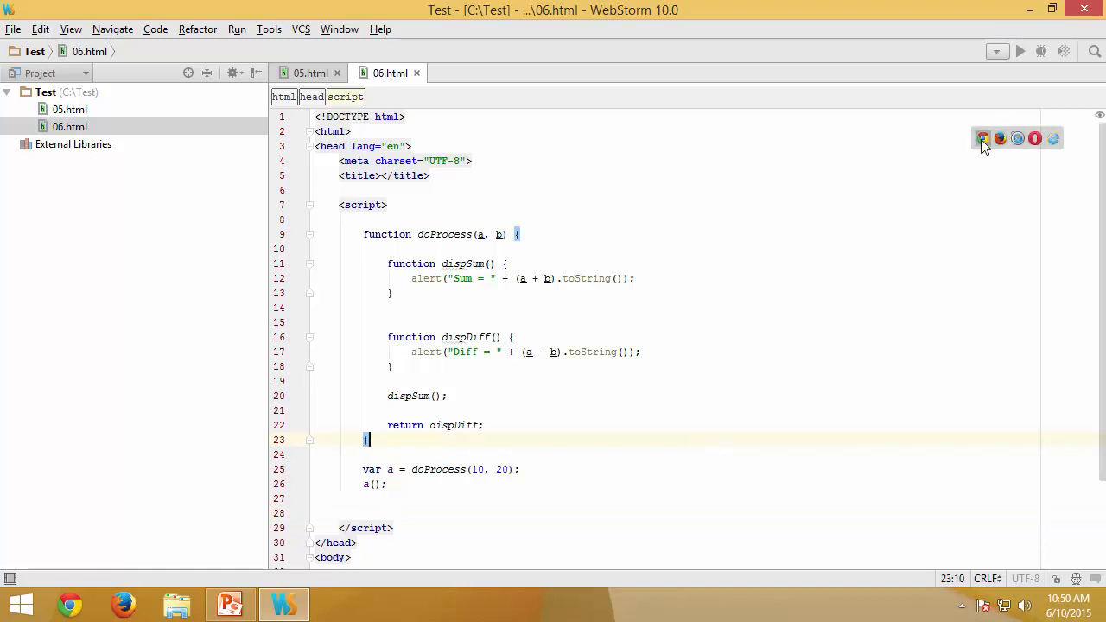
Run 06.html in Chrome and dismiss the Sum = 30 and Diff = -10 alerts.
{"action": "left_click", "coordinate": [983, 139]}
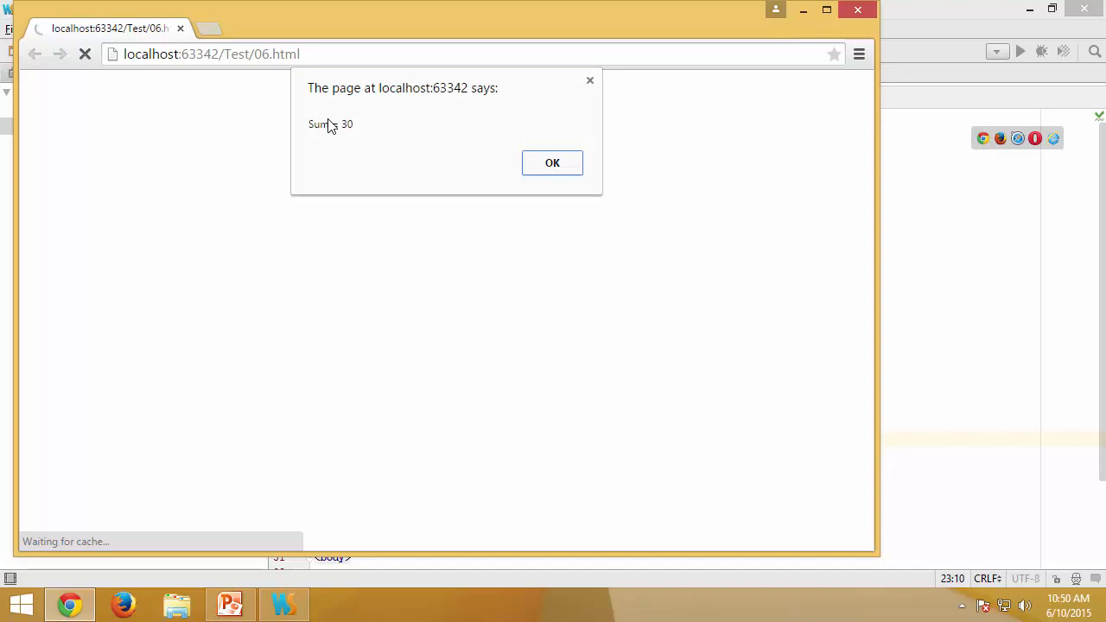
{"action": "left_click", "coordinate": [551, 163]}
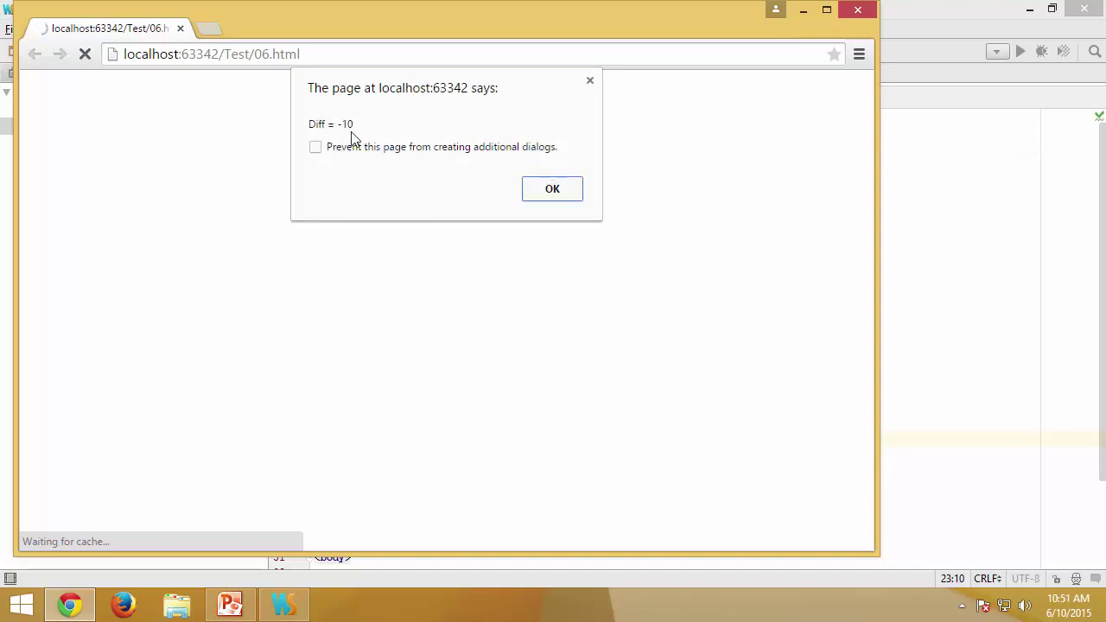
{"action": "left_click", "coordinate": [553, 189]}
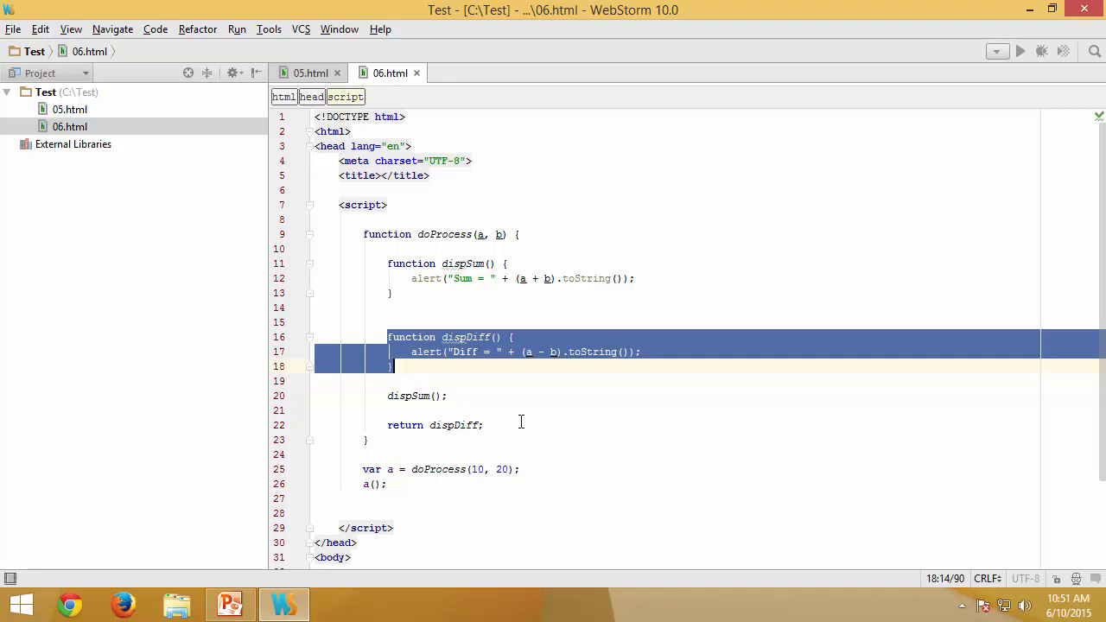
Return an anonymous function alerting "Diff = " + (a - b) instead of the named dispDiff.
{"action": "key", "text": "Delete"}
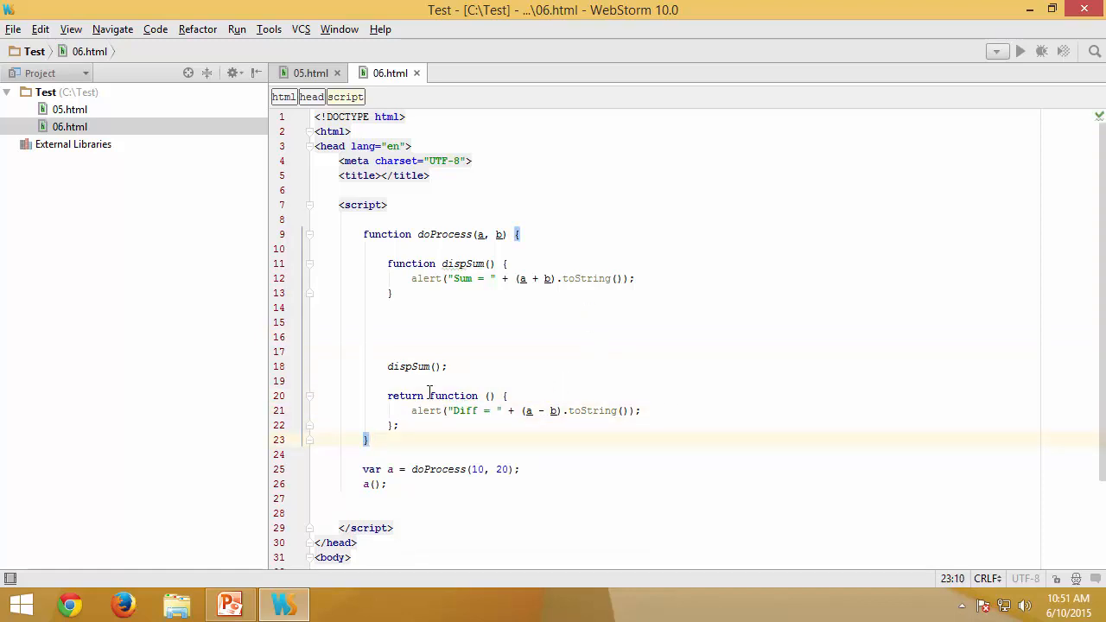
{"action": "left_click_drag", "start_coordinate": [429, 396], "coordinate": [435, 425]}
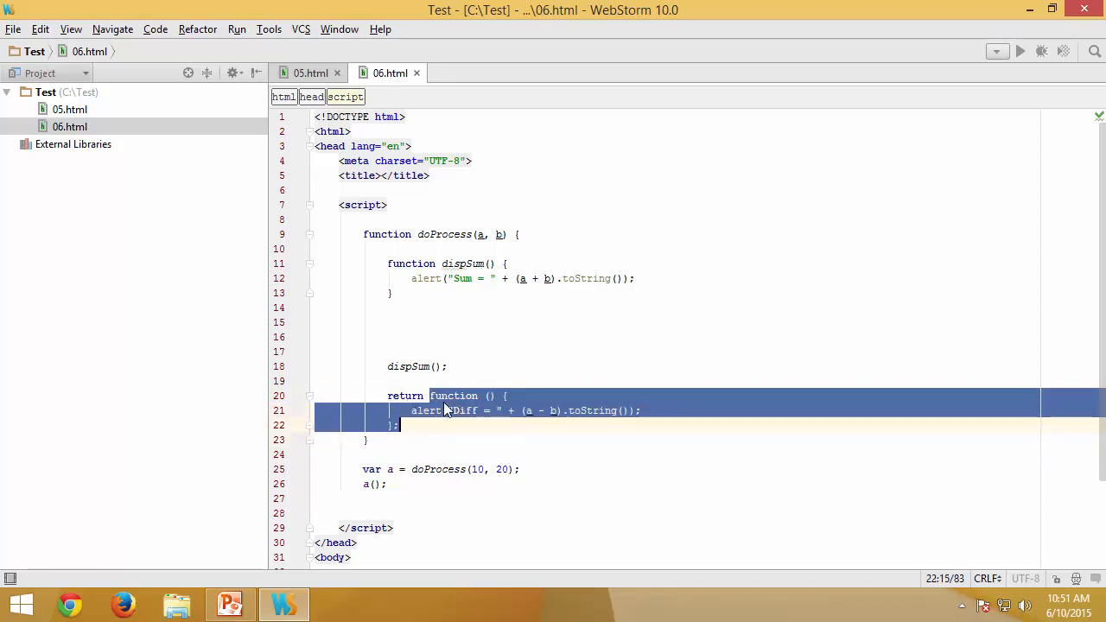
{"action": "mouse_move", "coordinate": [429, 411]}
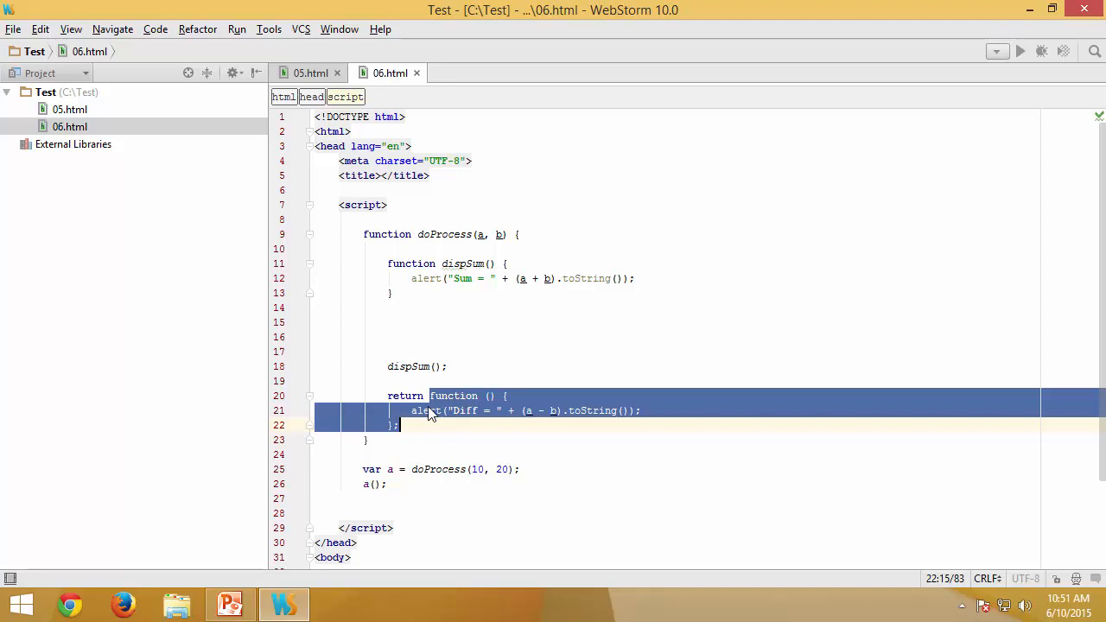
{"action": "mouse_move", "coordinate": [396, 470]}
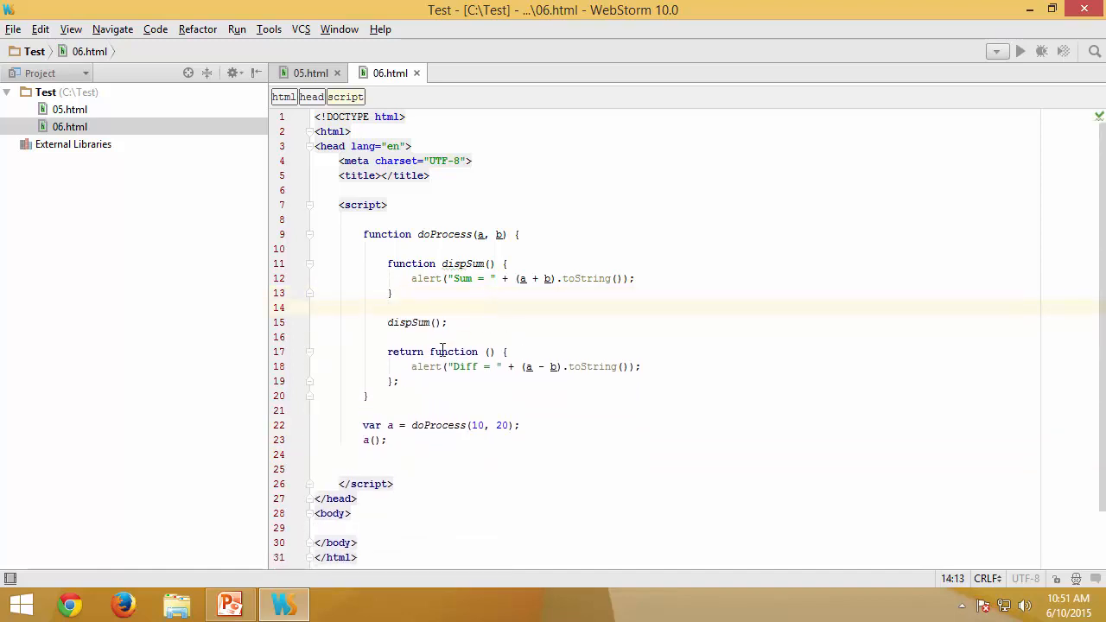
{"action": "left_click_drag", "start_coordinate": [431, 352], "coordinate": [399, 382]}
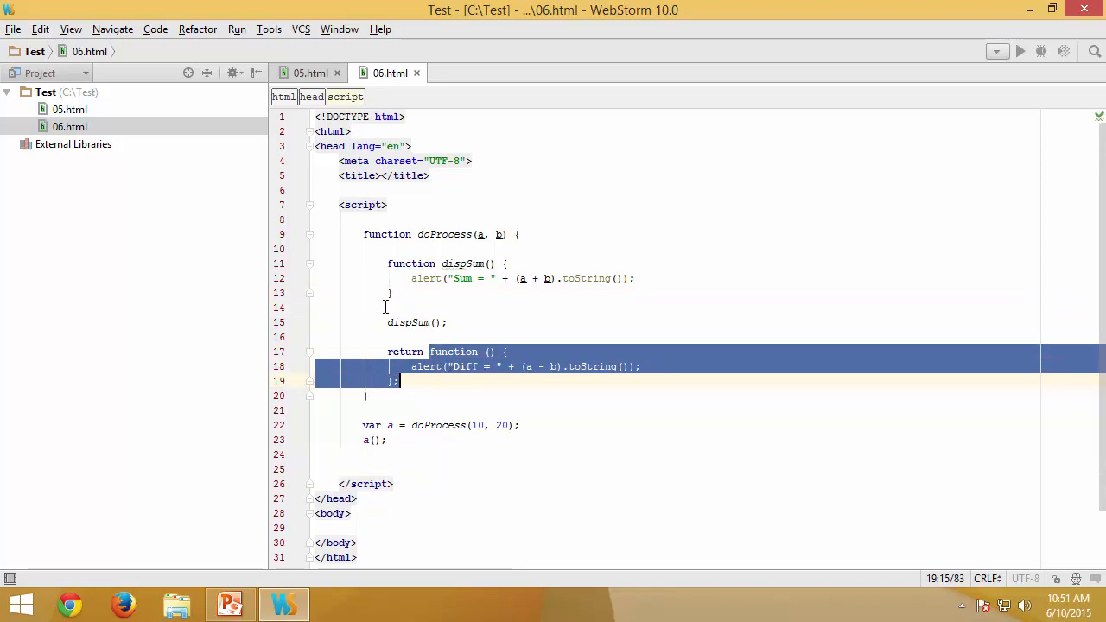
{"action": "mouse_move", "coordinate": [463, 391]}
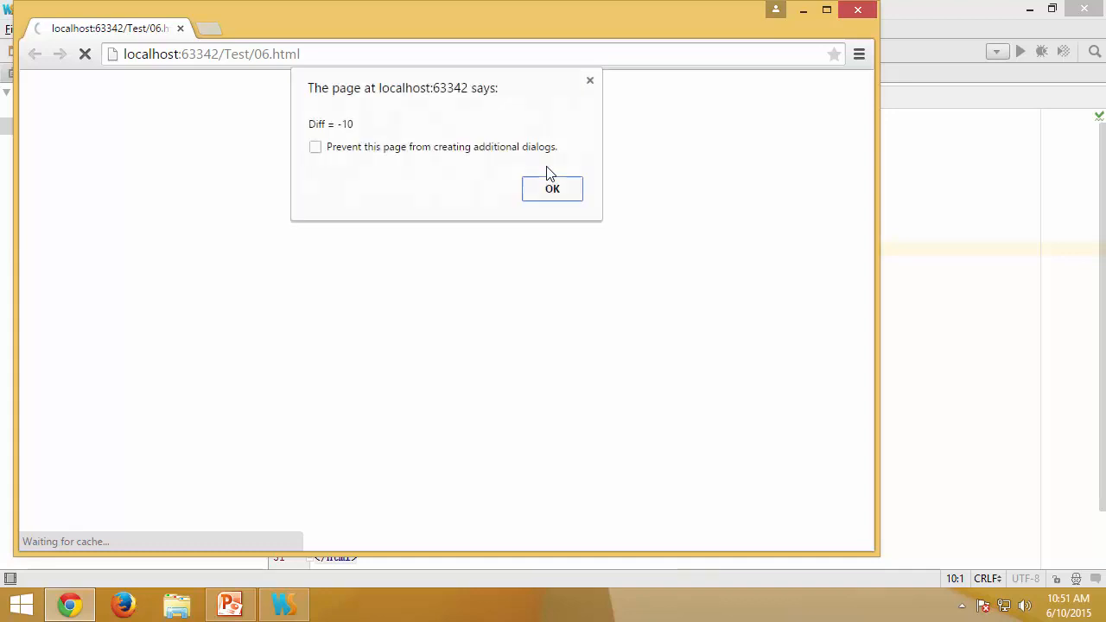
Dismiss the Diff = -10 alert after rerunning the page in Chrome.
{"action": "left_click", "coordinate": [553, 188]}
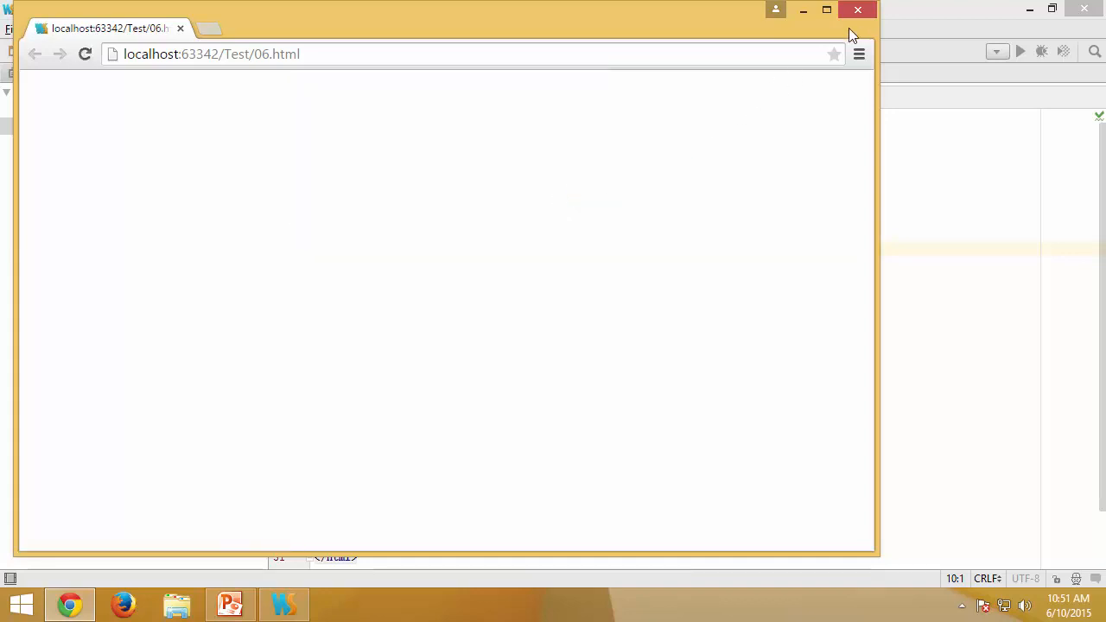